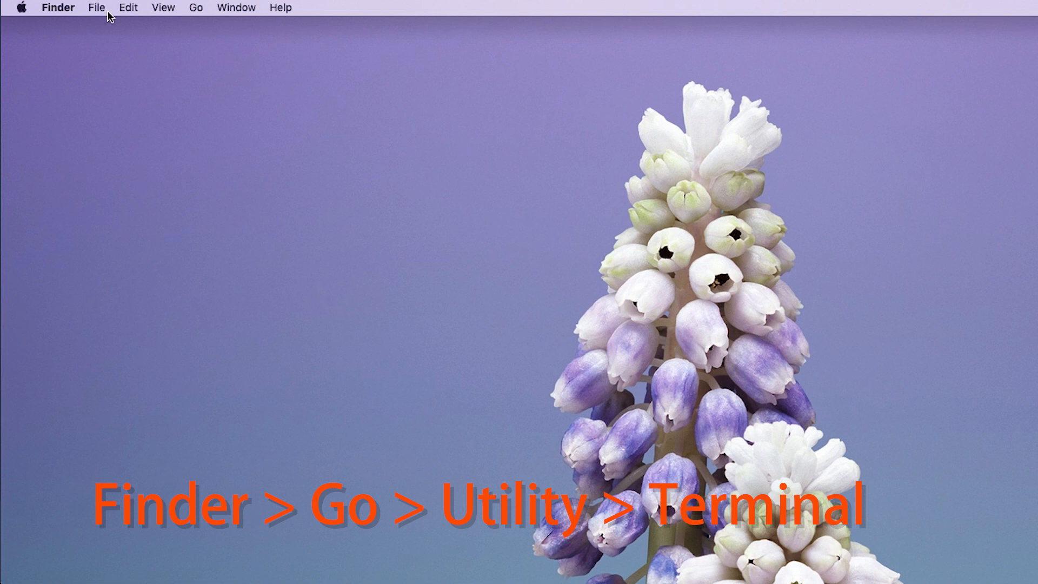
mouse_move(201, 11)
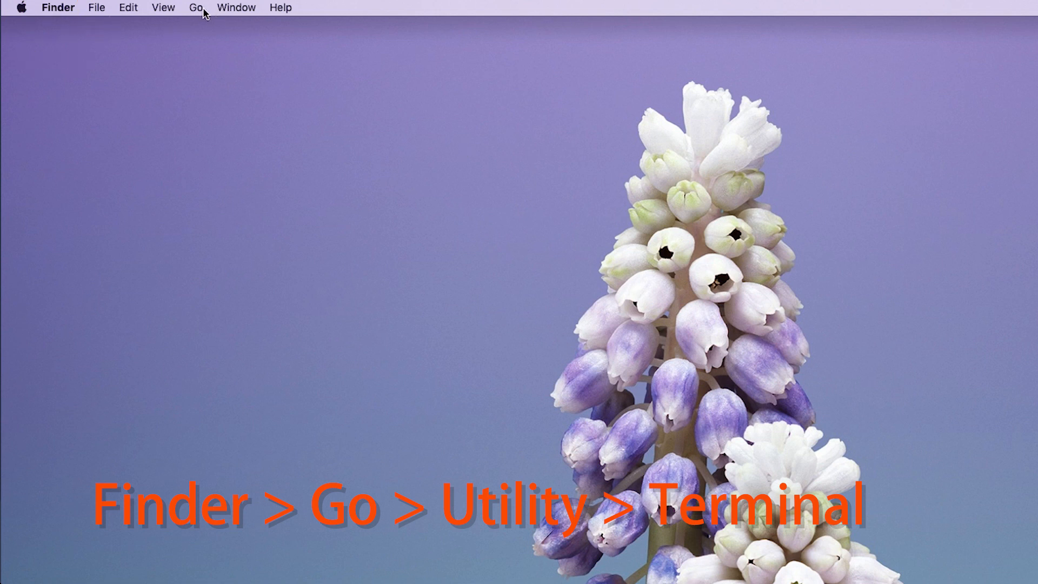
- Launch Terminal from Finder's Utilities folder and begin typing the open $TMPDIR command
click(196, 7)
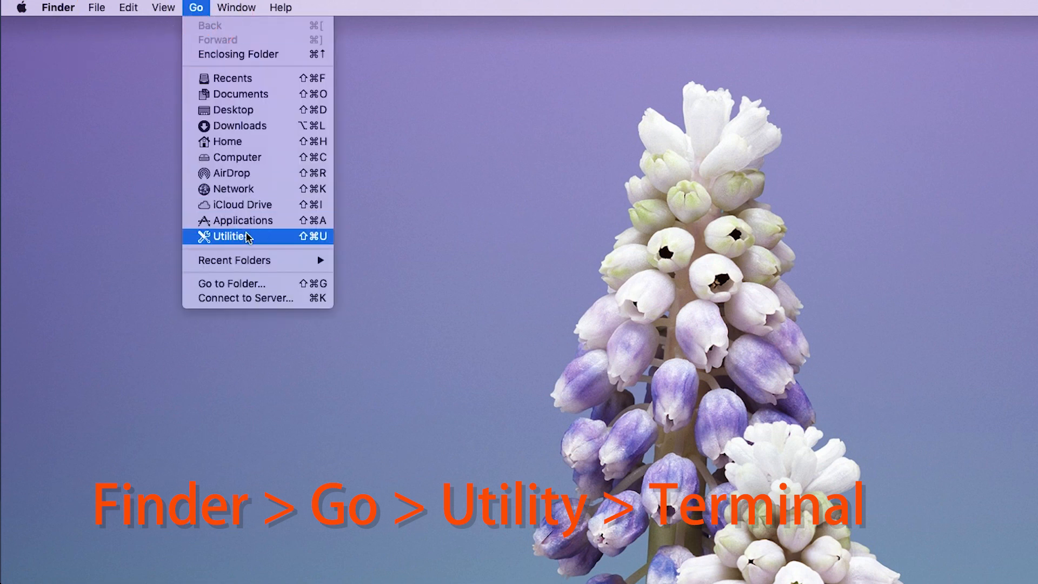
click(230, 236)
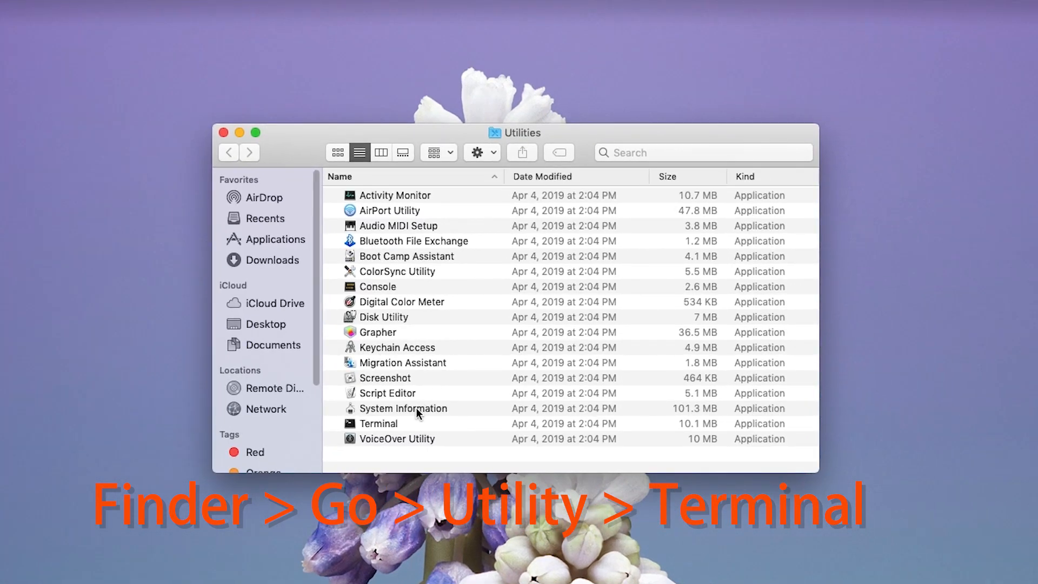
double_click(378, 424)
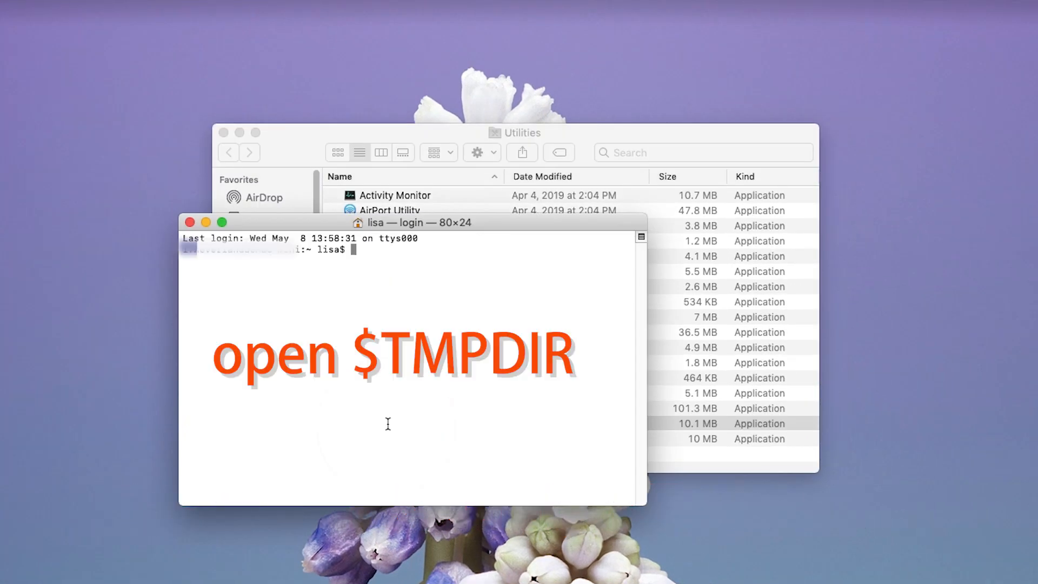
text(OP)
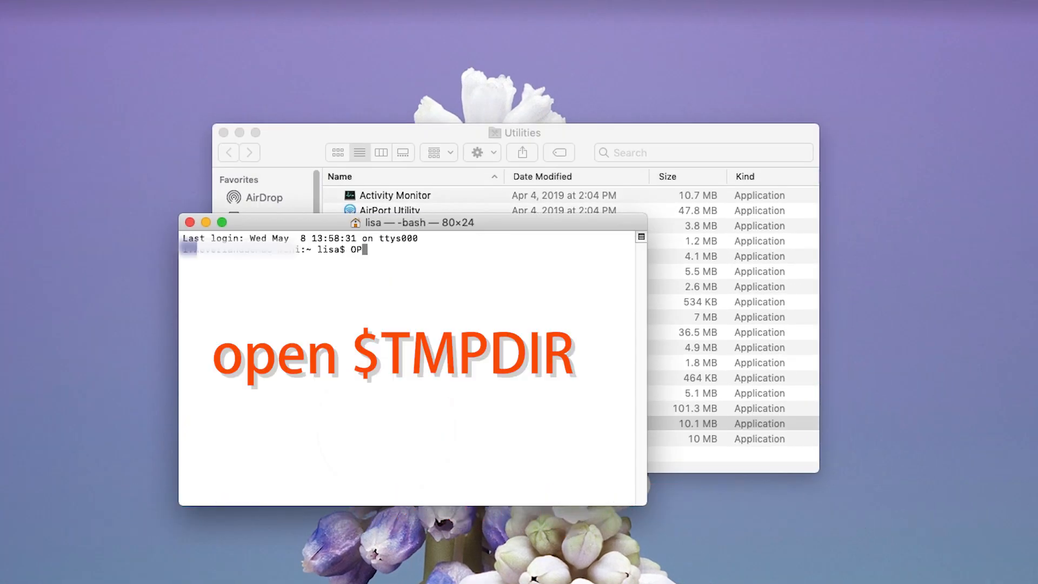
text(EN $)
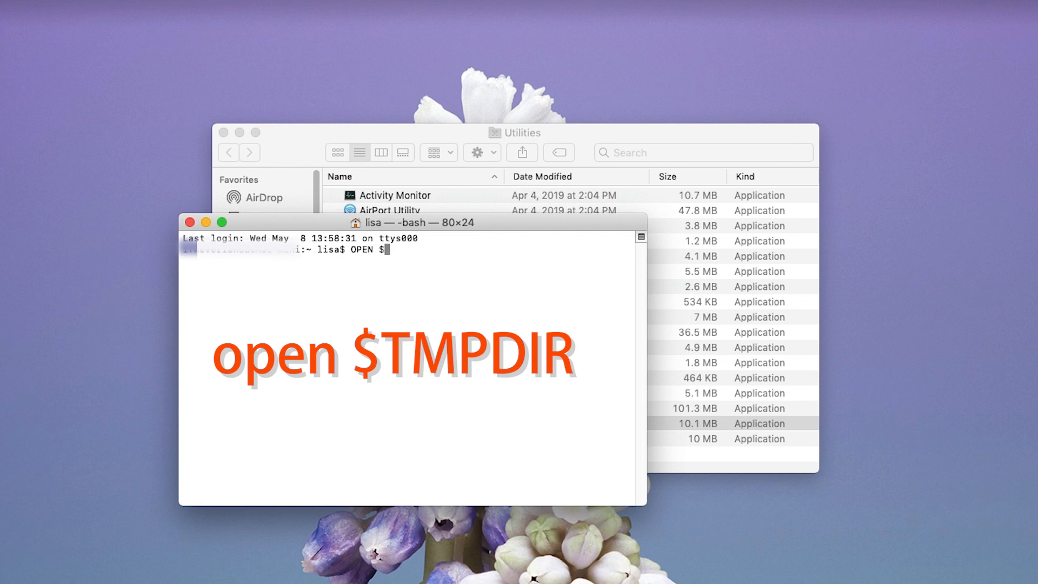
- Run the command to open the temporary files folder
key(Return)
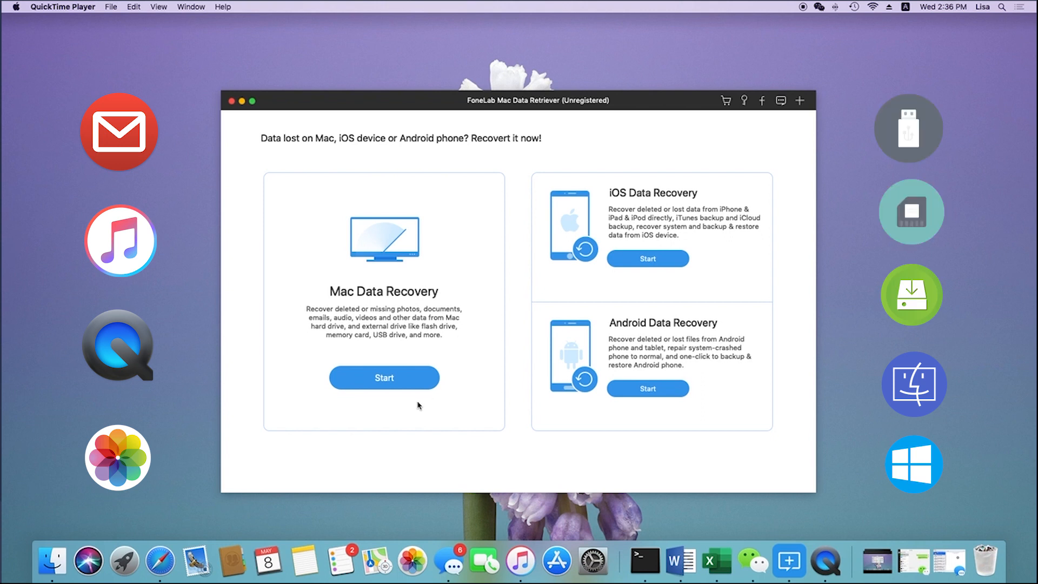
mouse_move(391, 380)
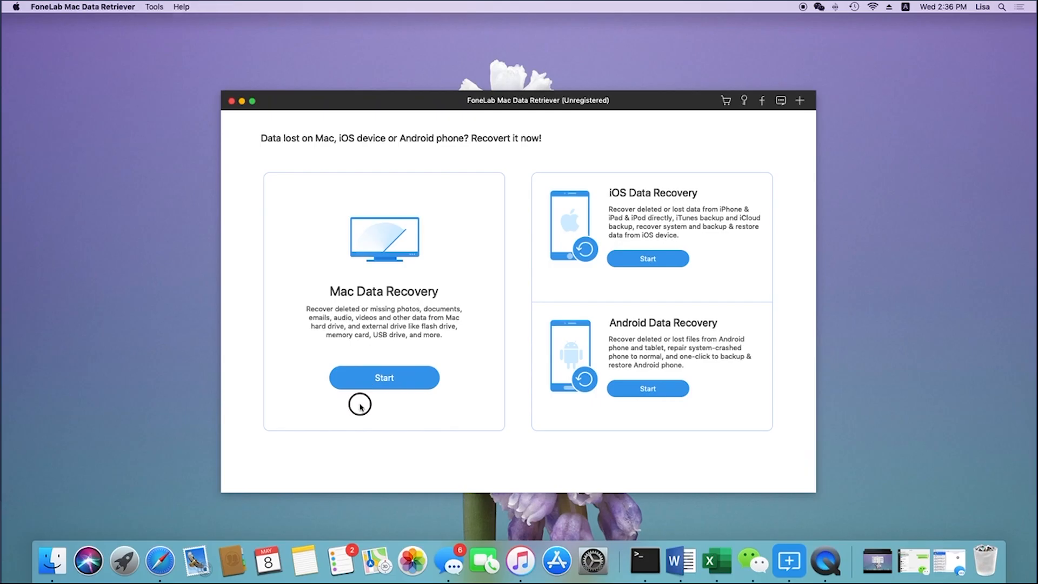
- Start Mac Data Recovery and scan the drive for Document files only
click(383, 378)
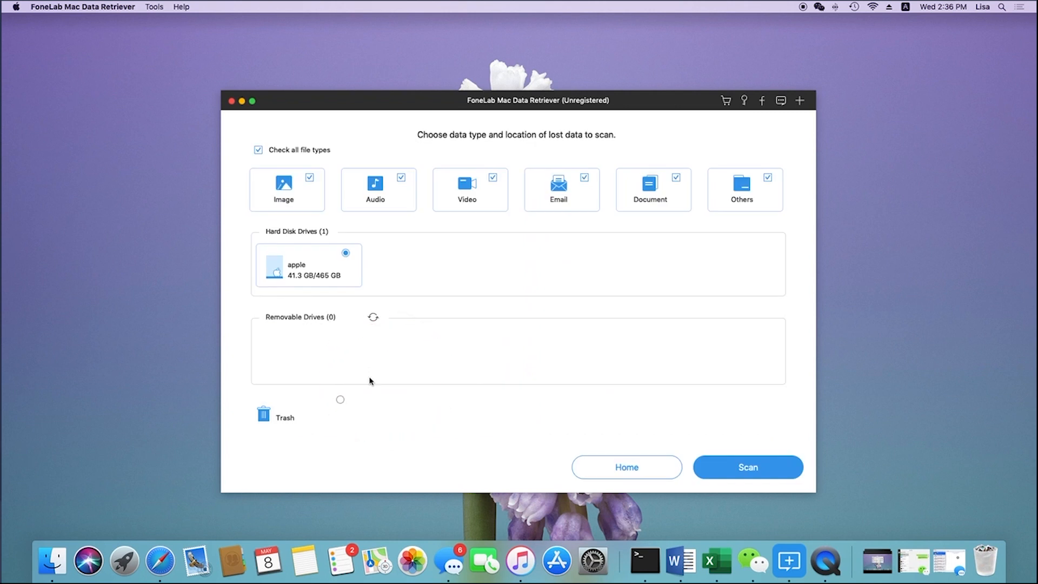
mouse_move(298, 213)
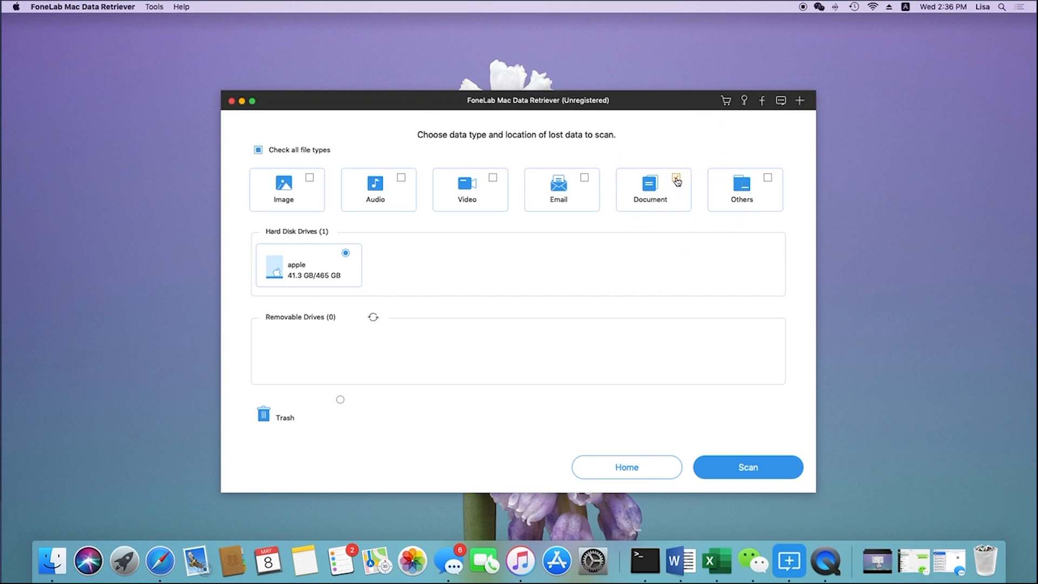
click(675, 177)
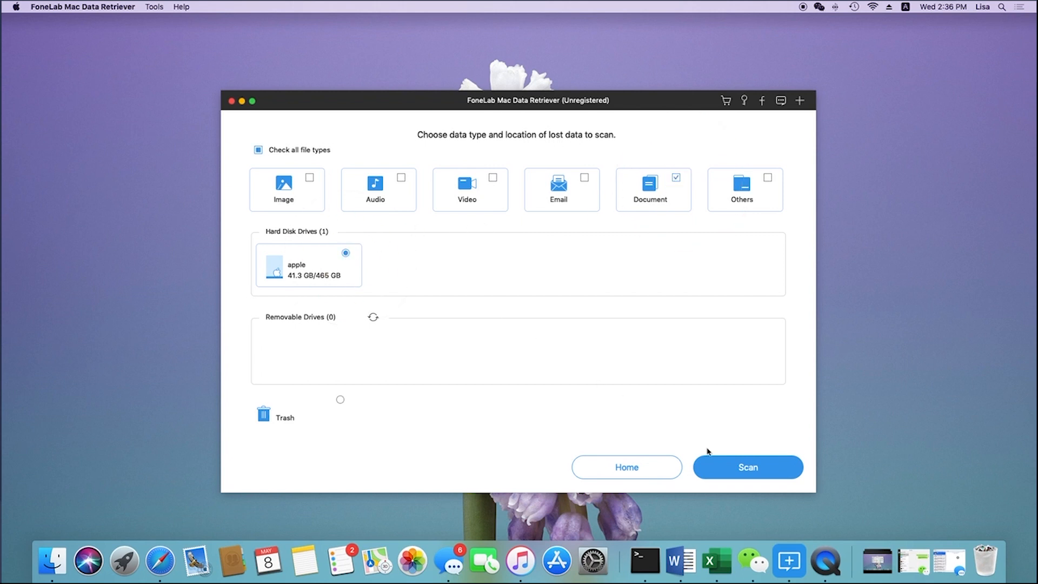
click(748, 467)
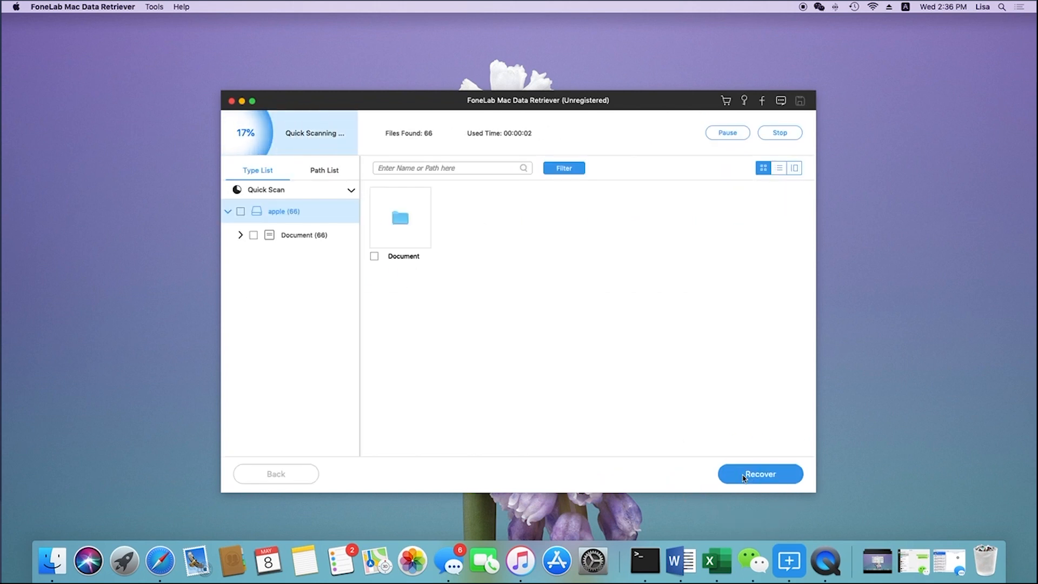